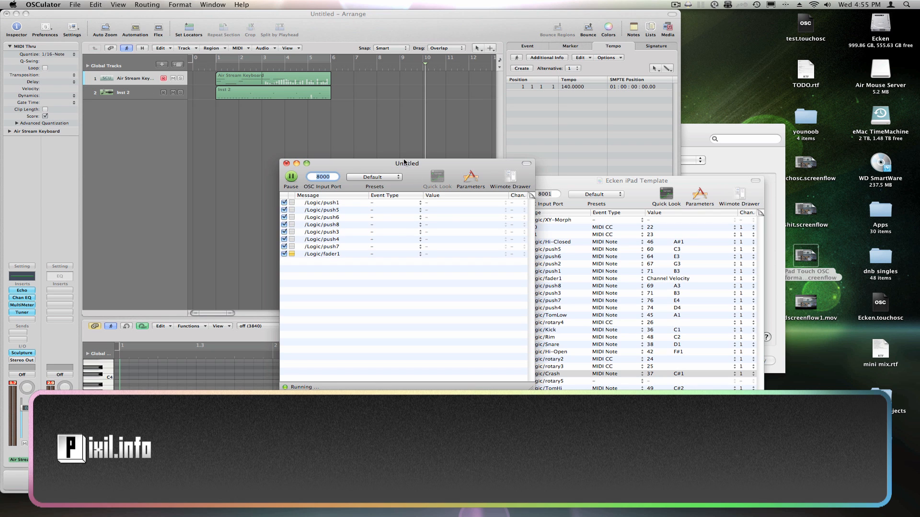
# Step: Move the Untitled session window beside the Ecken iPad Template window
pyautogui.moveTo(406, 163); pyautogui.dragTo(434, 181)
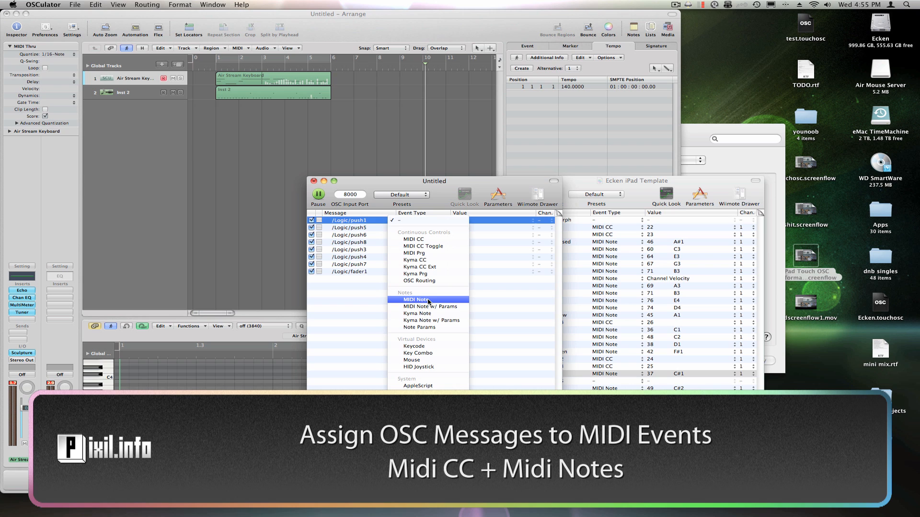
# Step: Set /Logic/push1 to the MIDI Note event type and pick its note value
pyautogui.click(416, 299)
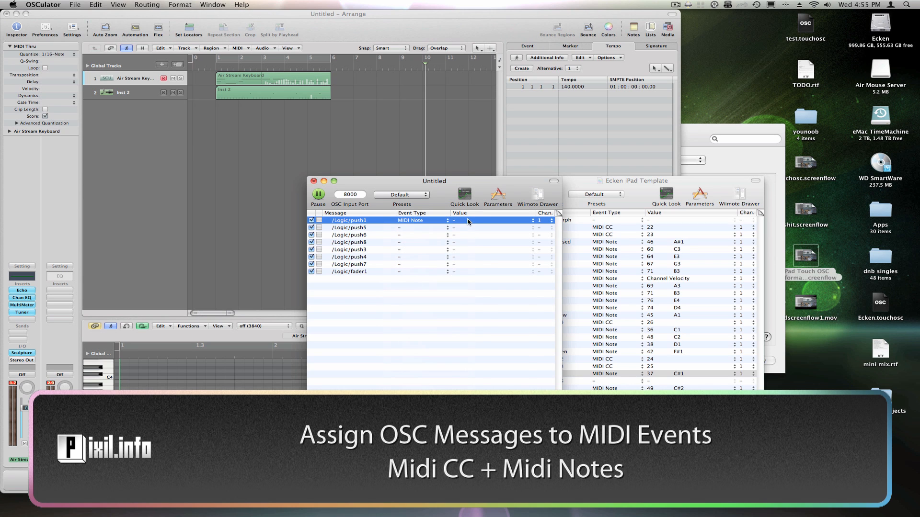
pyautogui.click(483, 220)
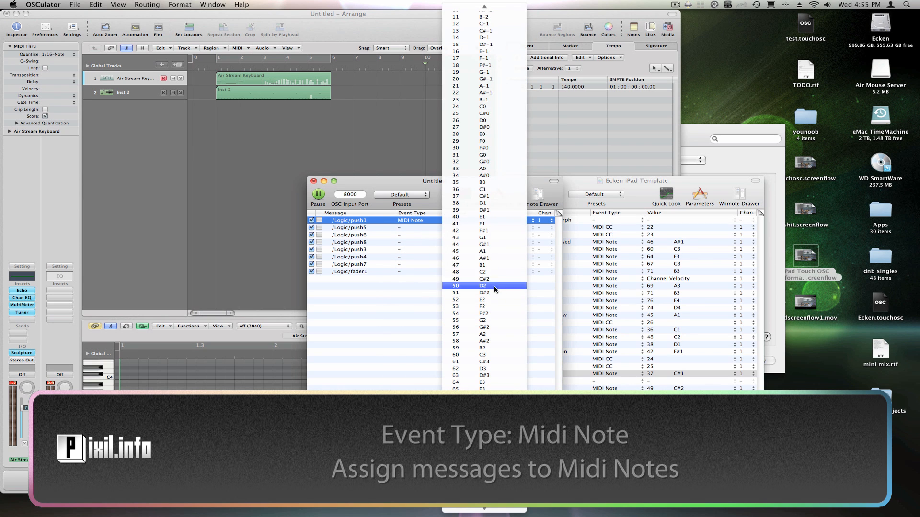
pyautogui.click(484, 292)
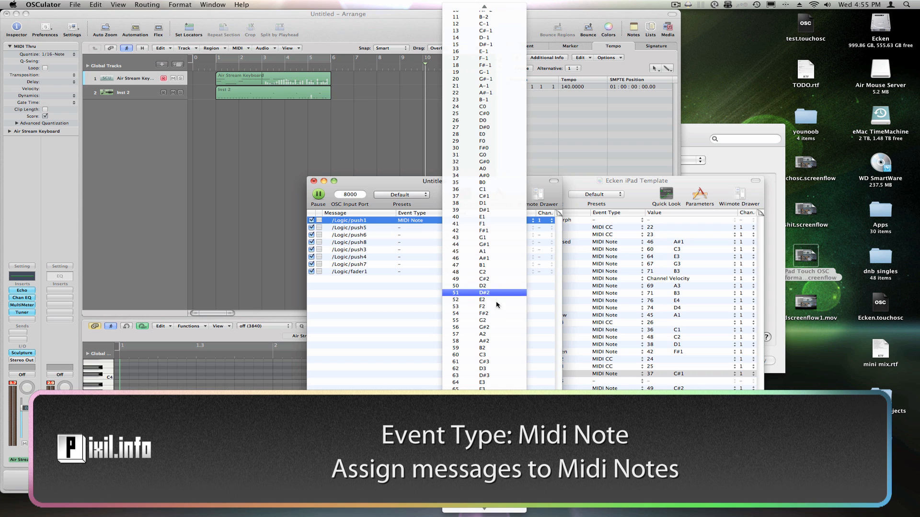